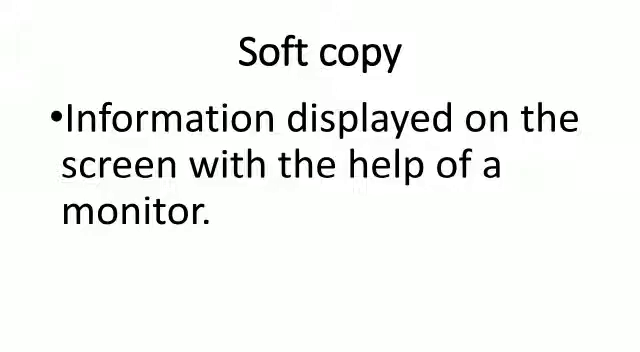
pyautogui.press('right')
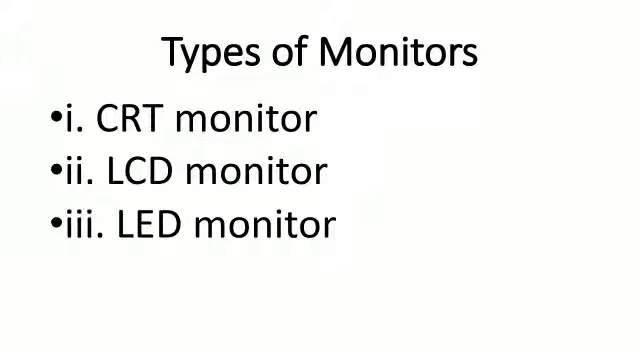